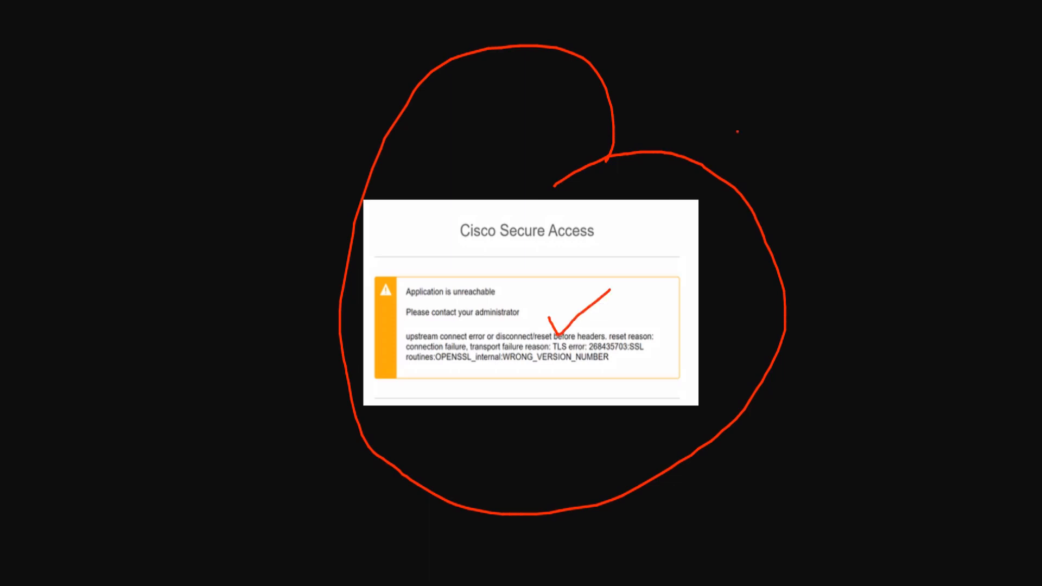
# - Expand the Resources menu to show Private Resources and Registered Networks
pyautogui.moveTo(738, 112); pyautogui.dragTo(784, 172)
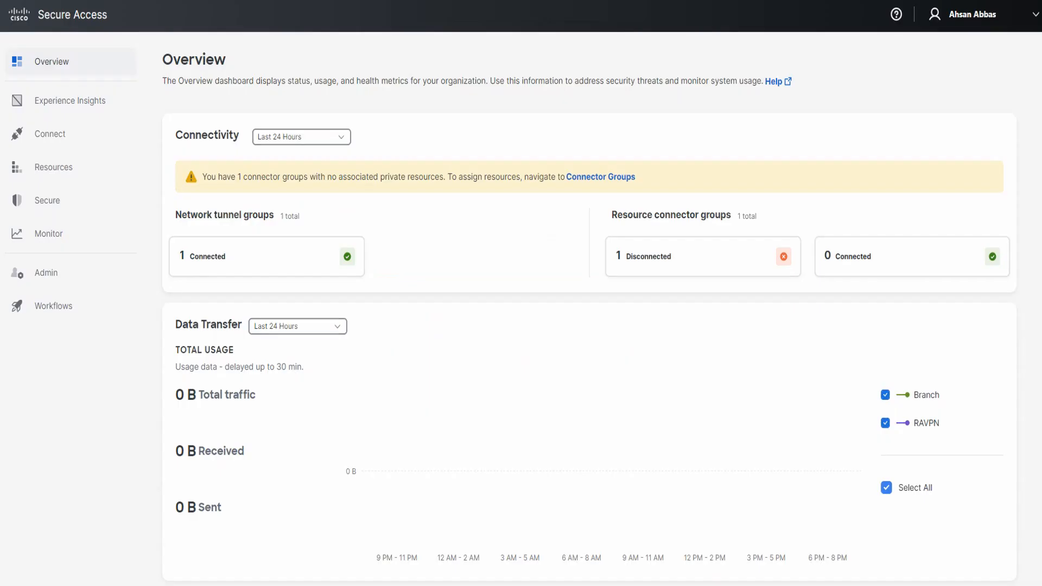
pyautogui.click(54, 167)
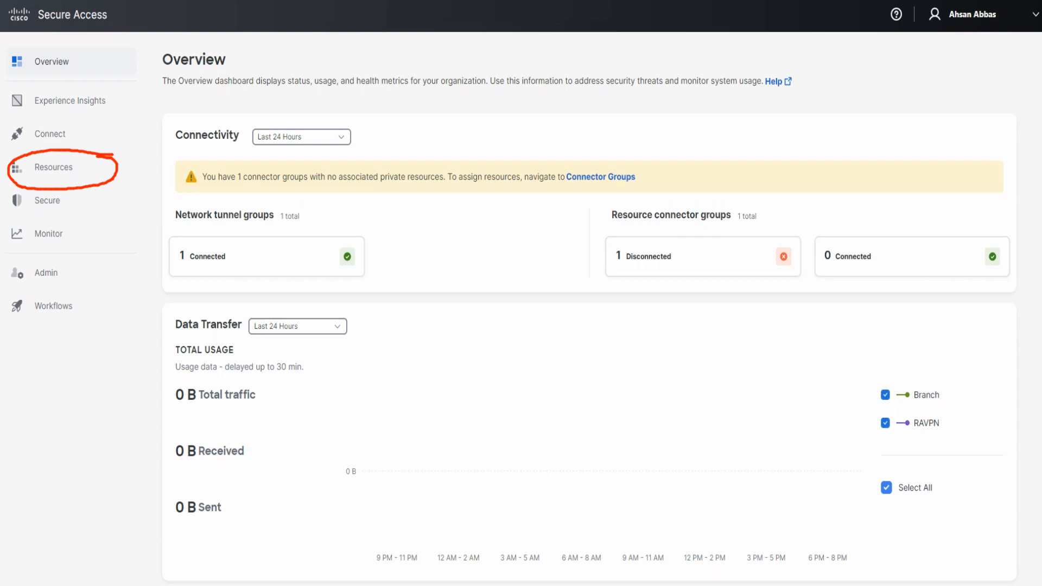
pyautogui.click(52, 167)
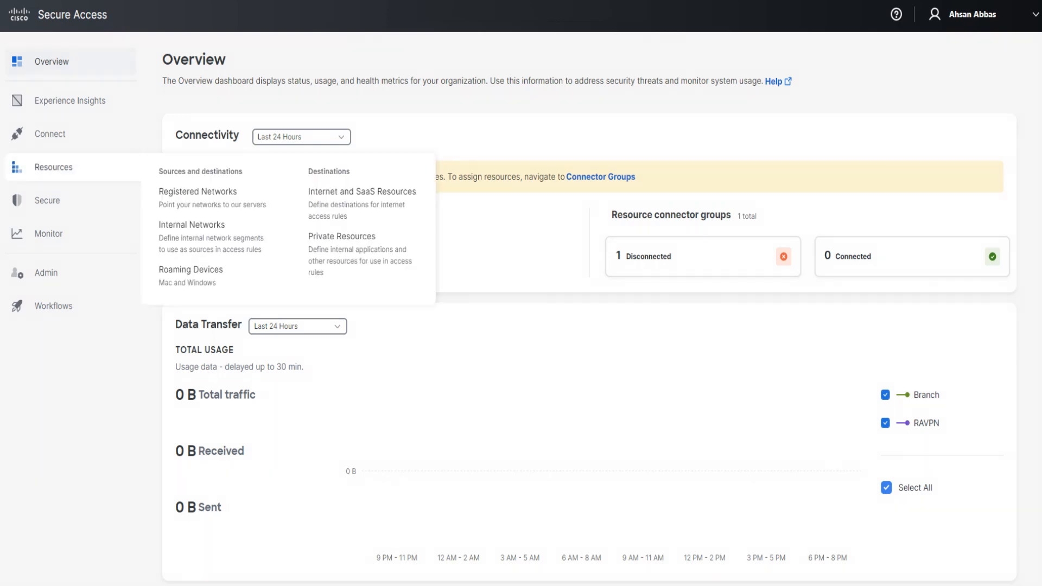
pyautogui.moveTo(356, 254)
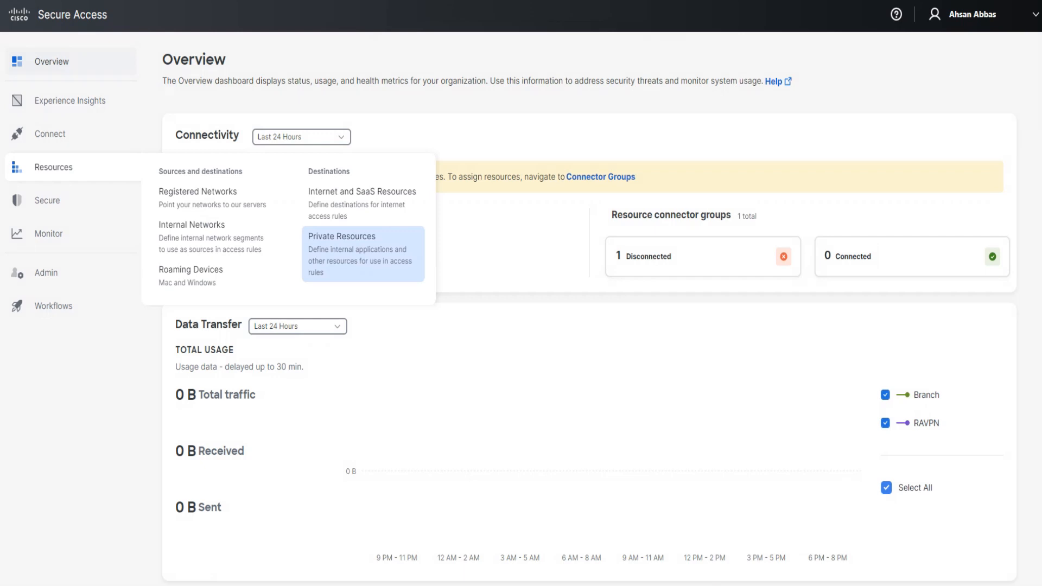
# - Edit the CafeKashmirCLess private resource from the Private Resources list via its actions menu
pyautogui.click(341, 237)
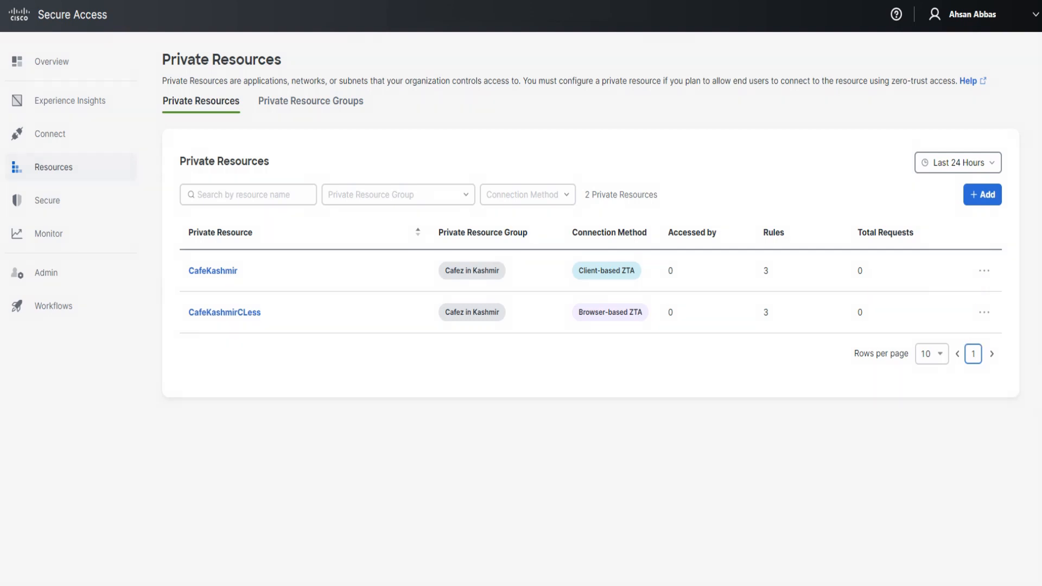
pyautogui.click(984, 312)
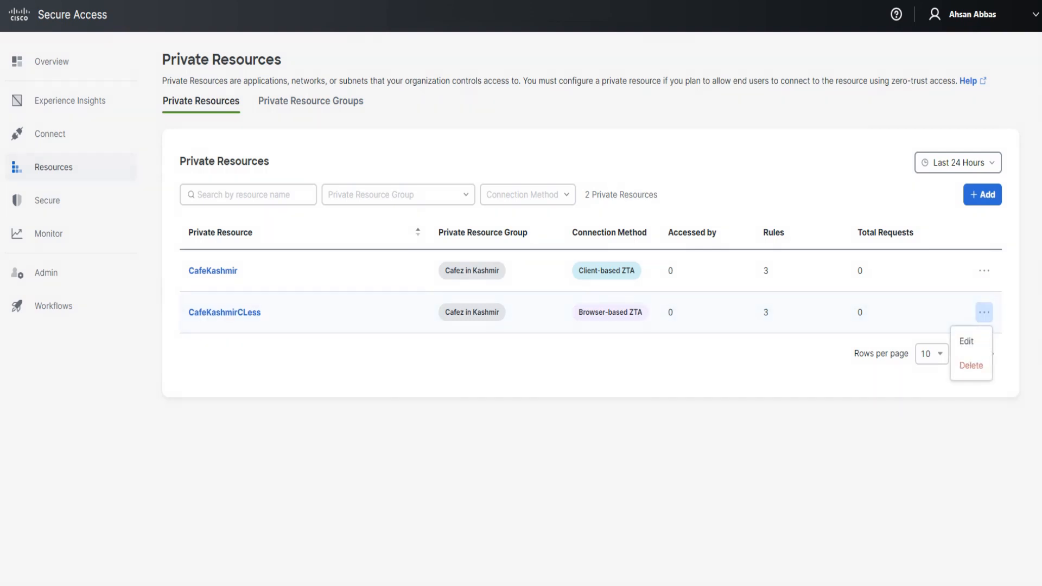
pyautogui.click(966, 342)
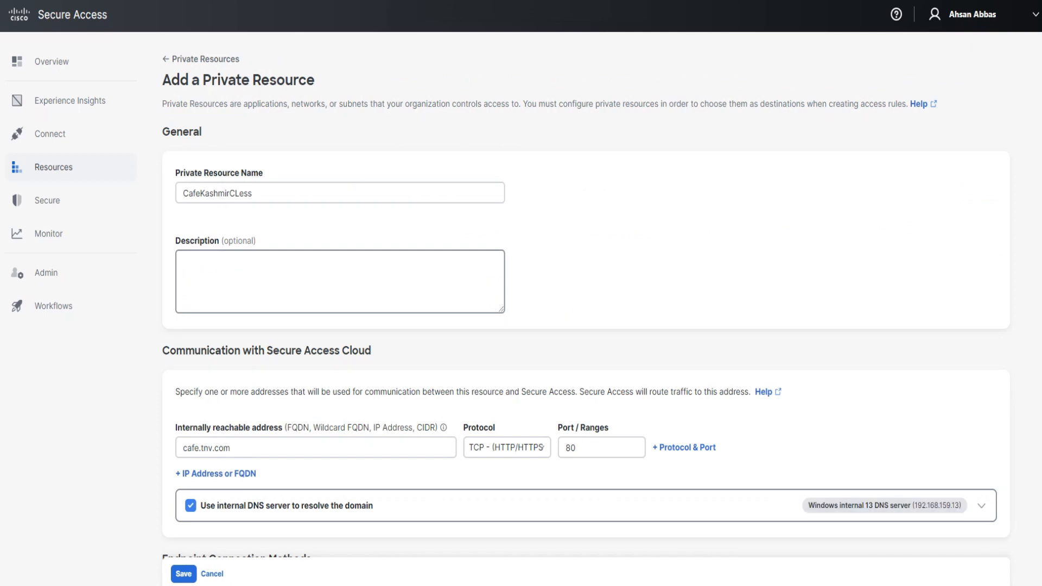
# - Scroll the edit form to the Zero-trust connections section with the browser-based Protocol option
pyautogui.scroll(-3)
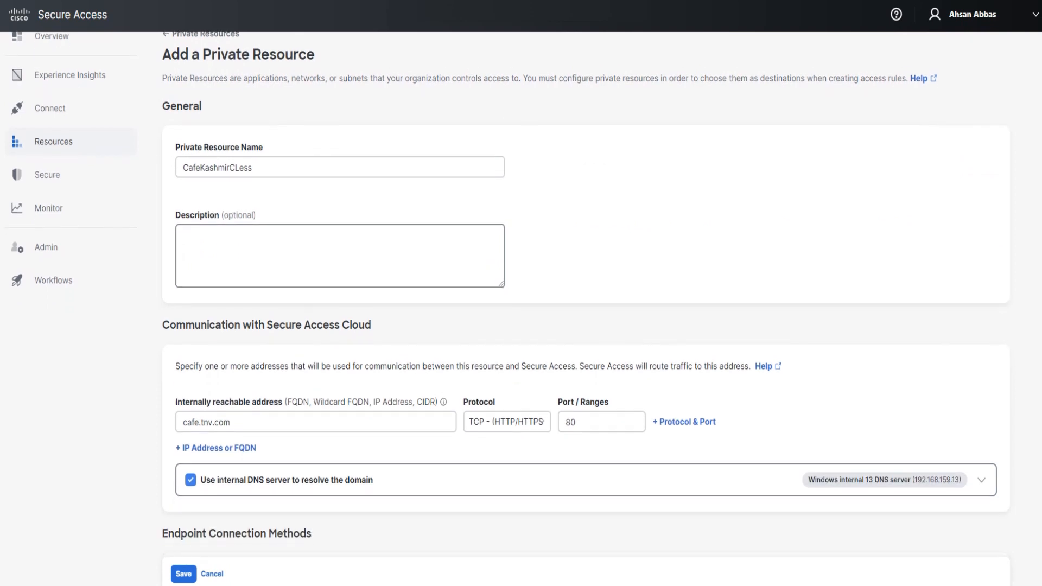
pyautogui.scroll(-3)
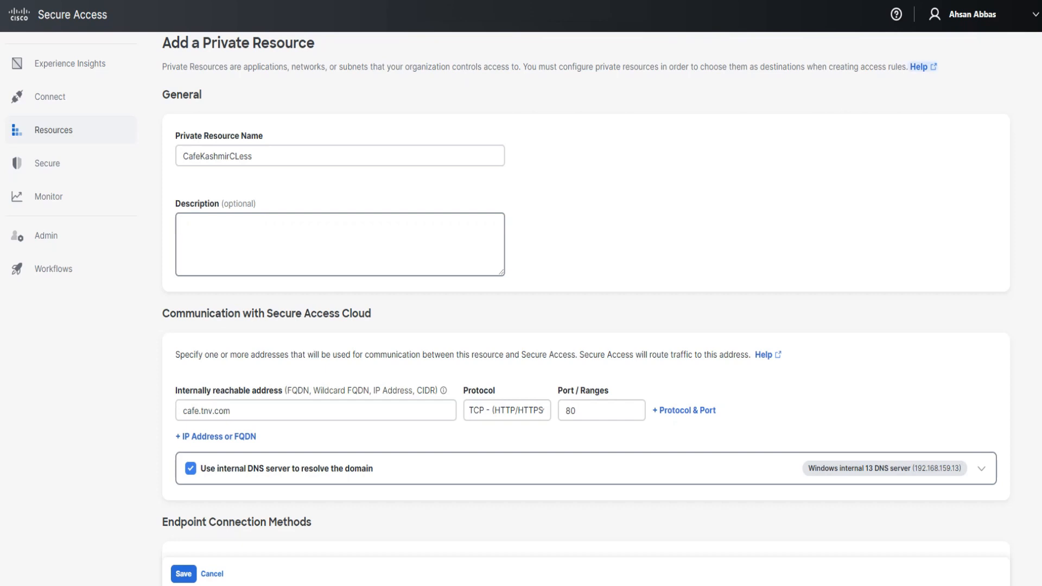
pyautogui.scroll(-3)
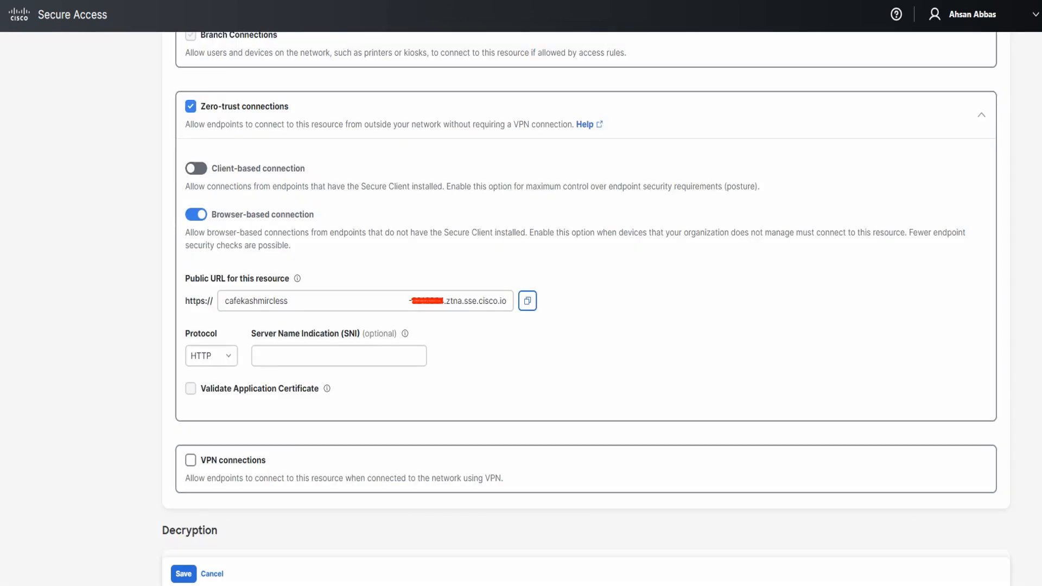